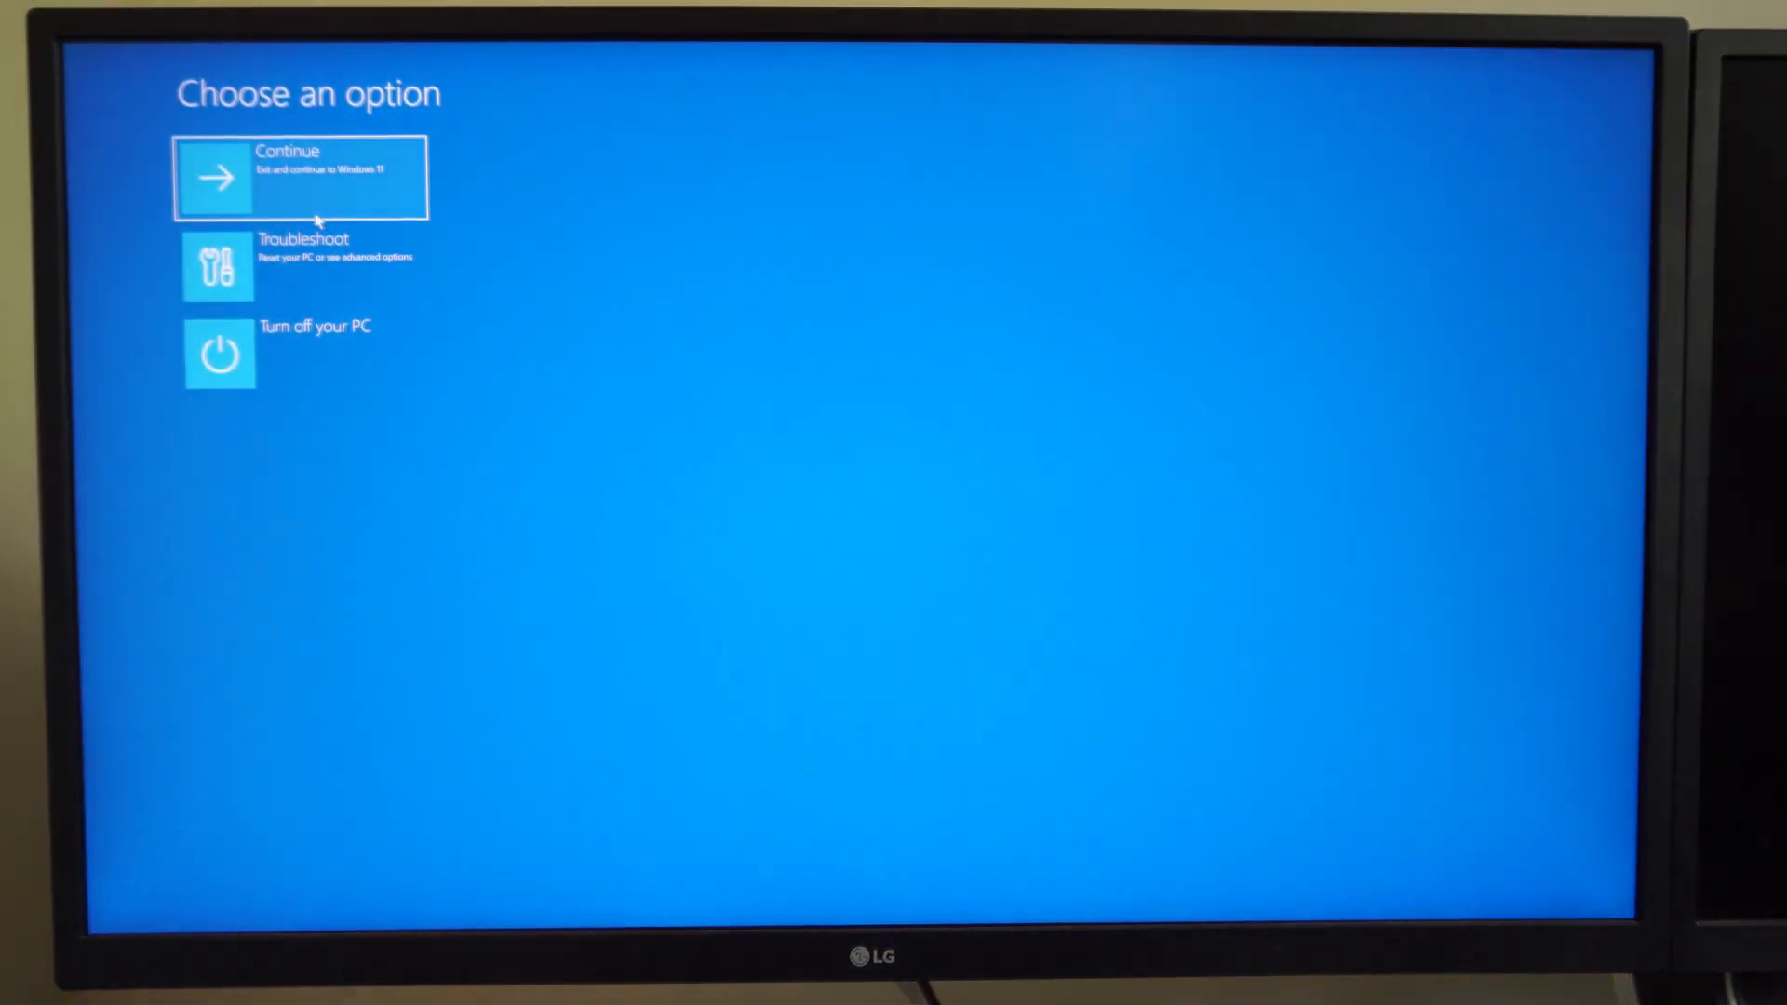
- Restart from Windows Recovery via Troubleshoot > Advanced options > UEFI Firmware Settings
left_click(299, 267)
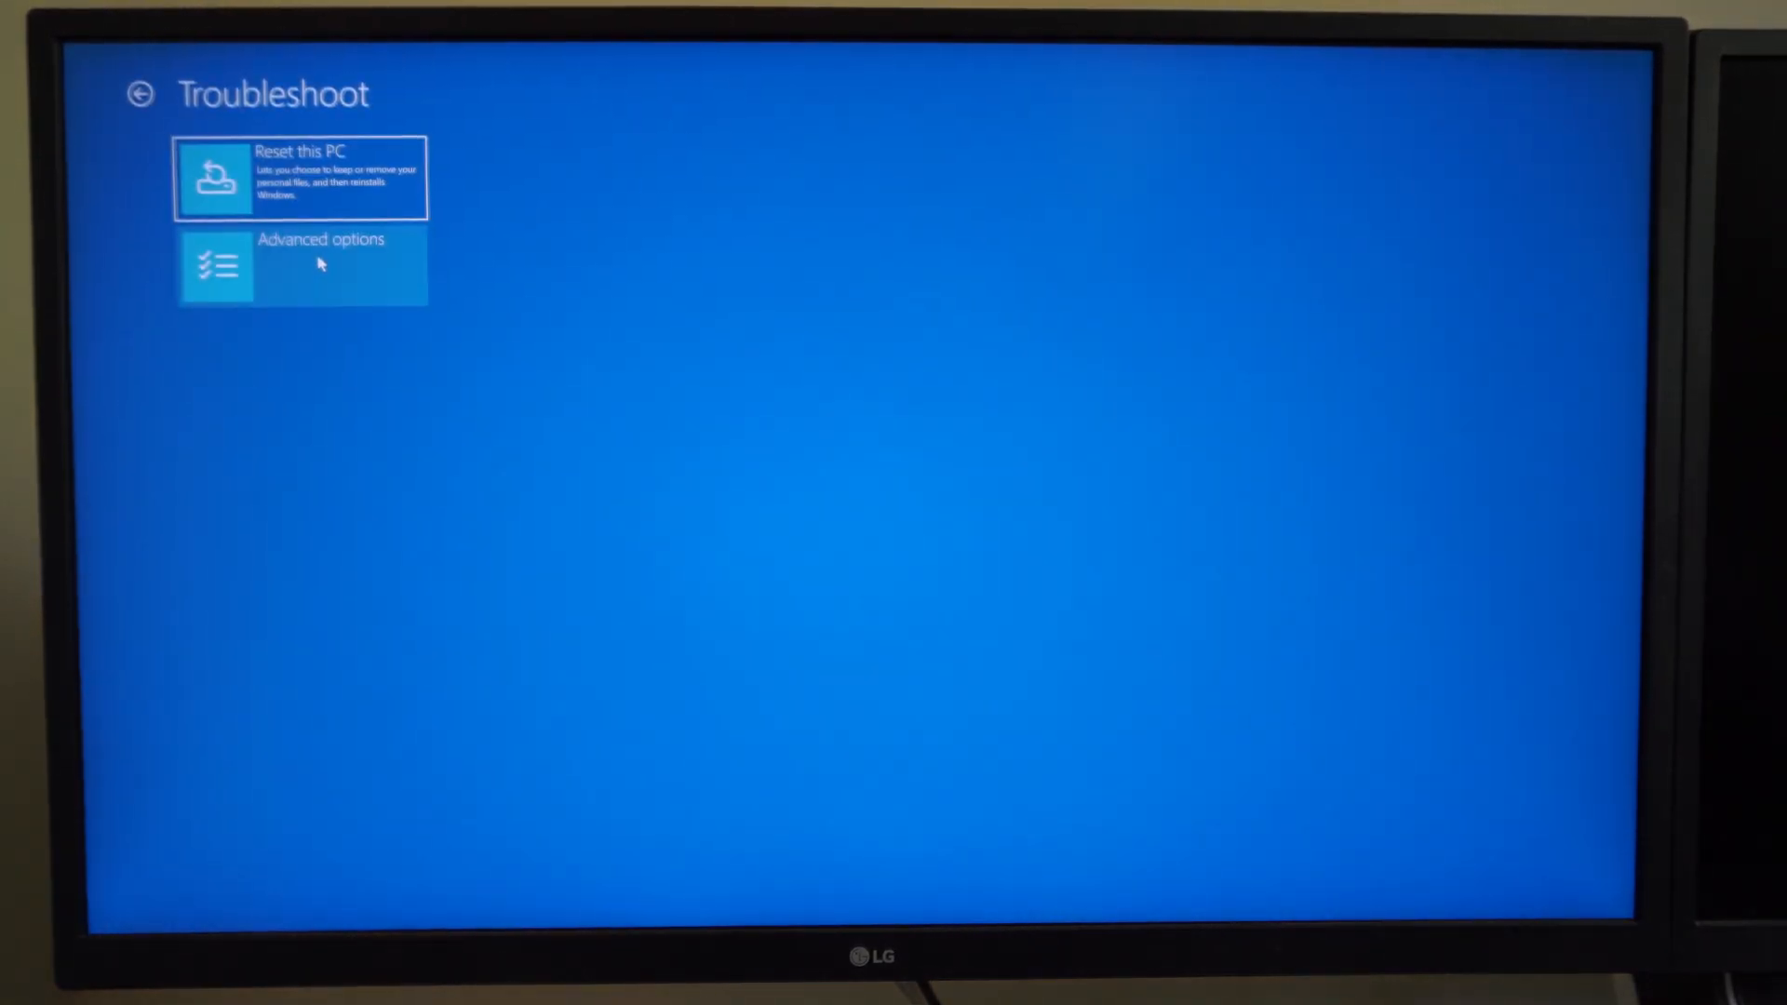
left_click(300, 266)
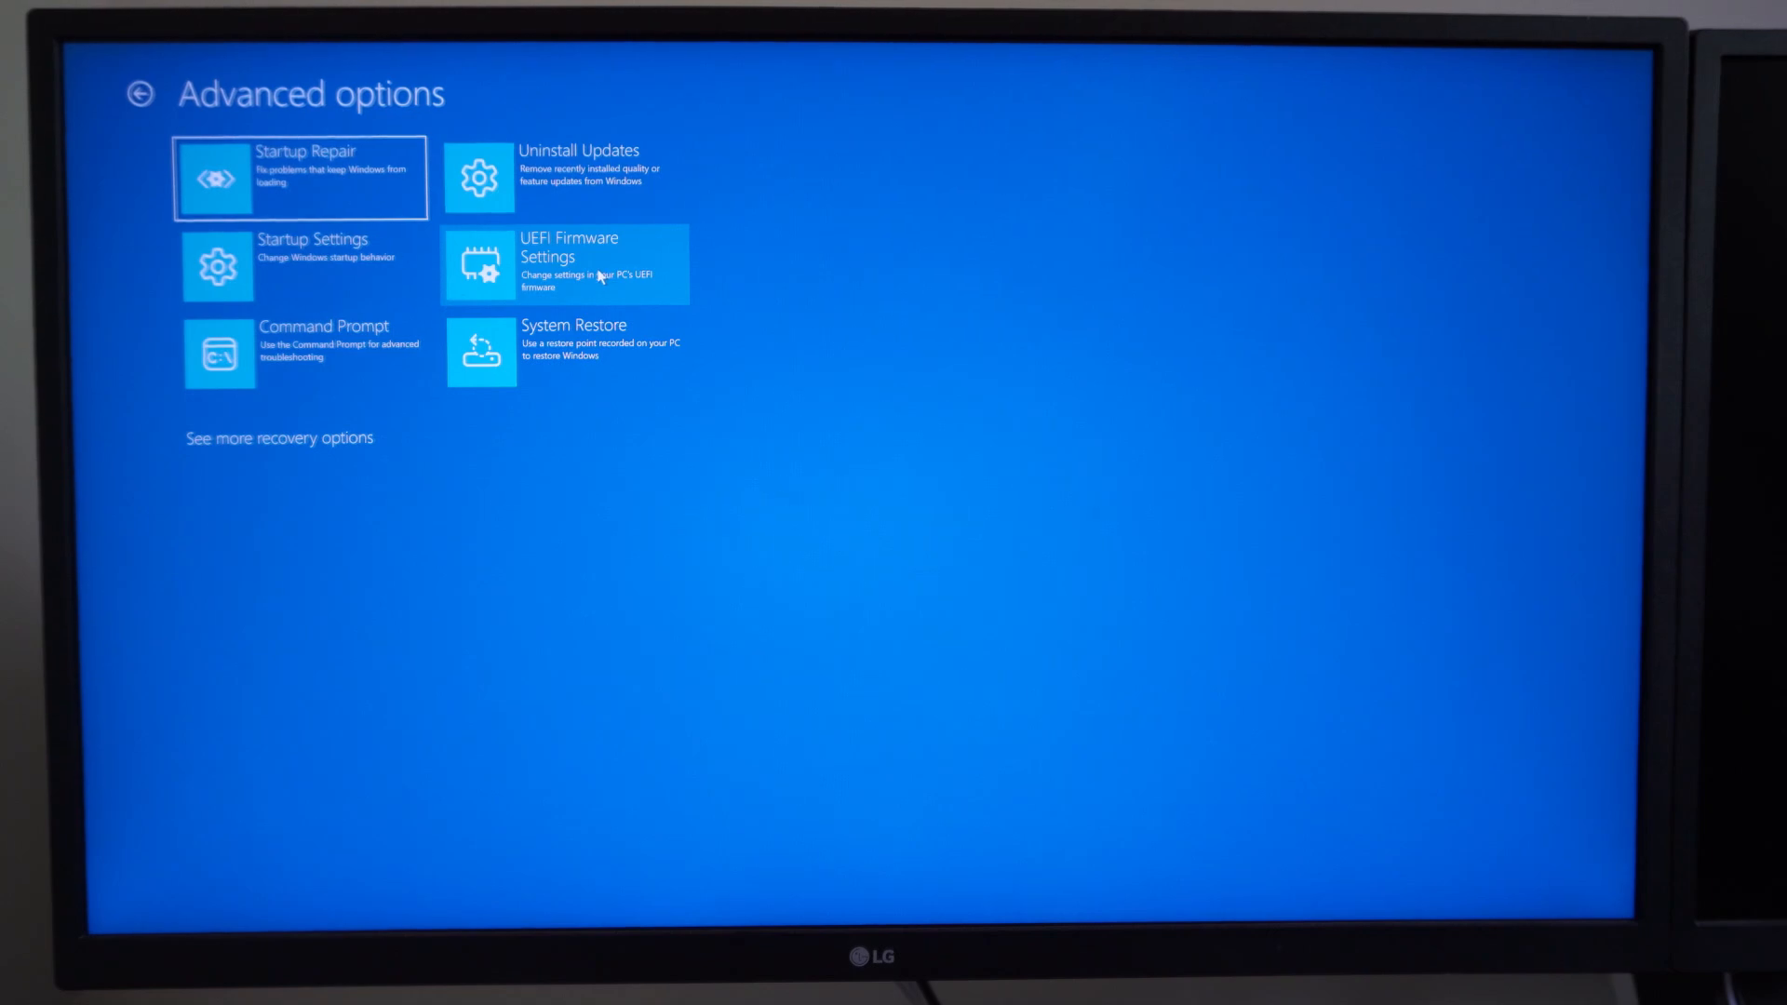
left_click(566, 264)
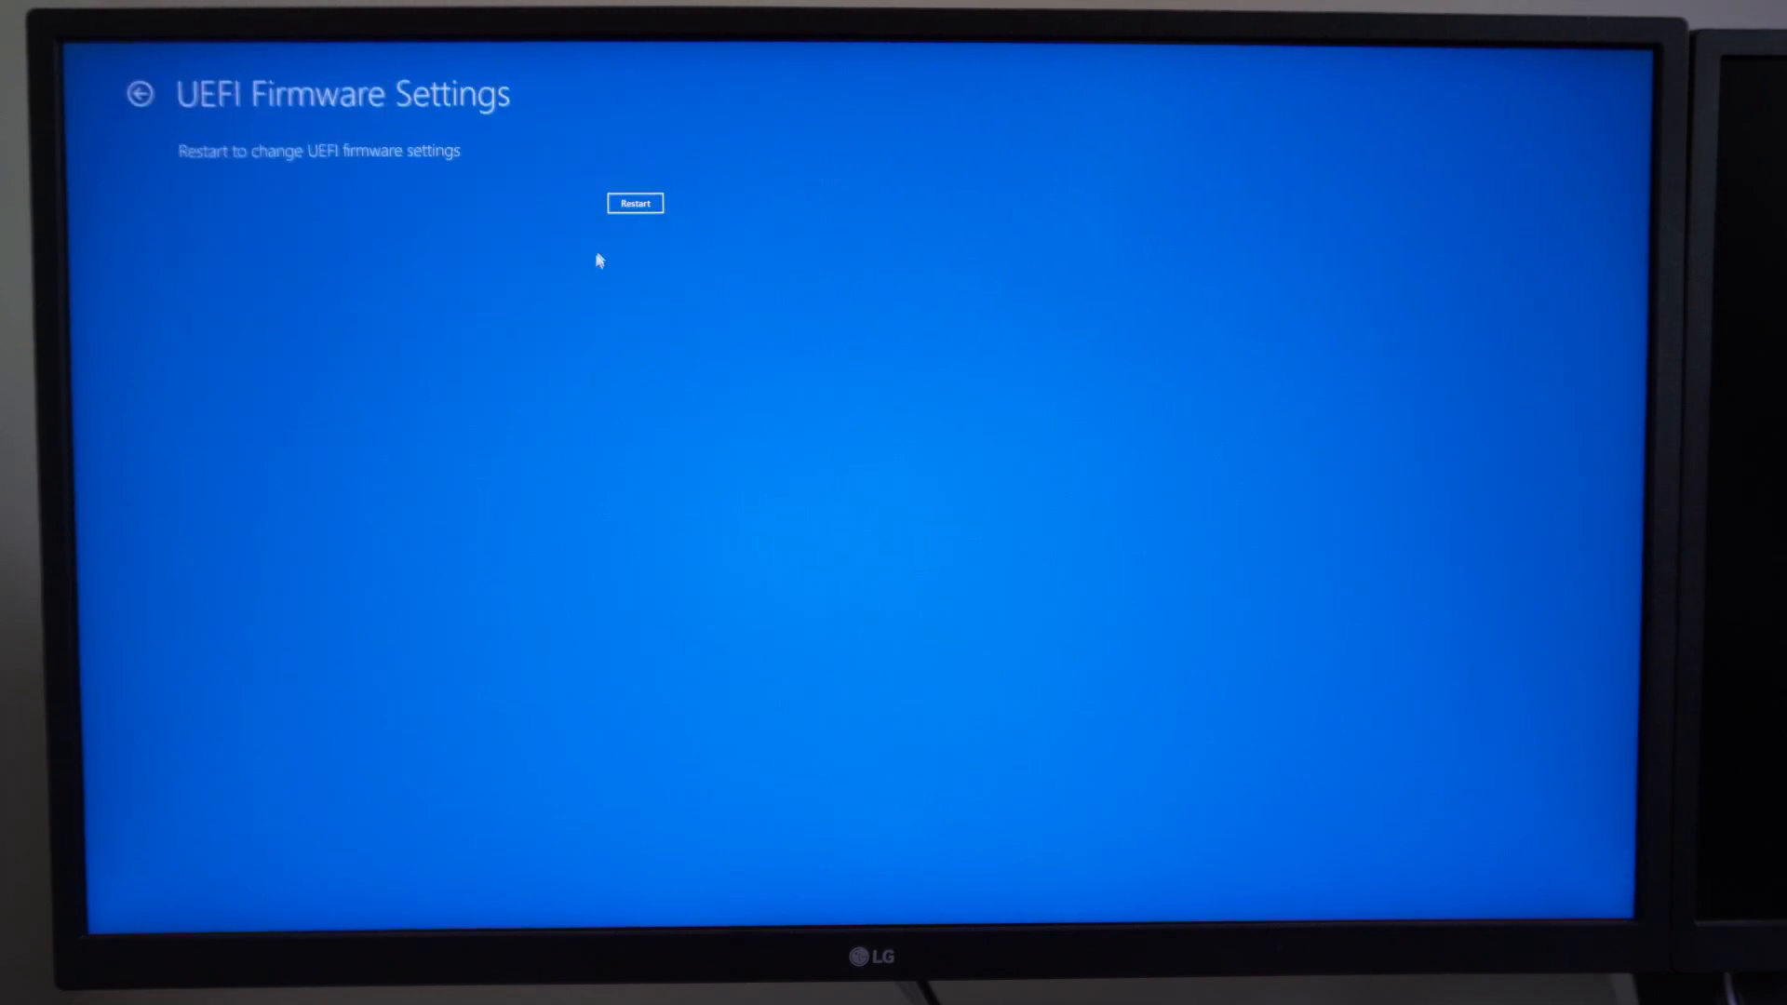
left_click(633, 203)
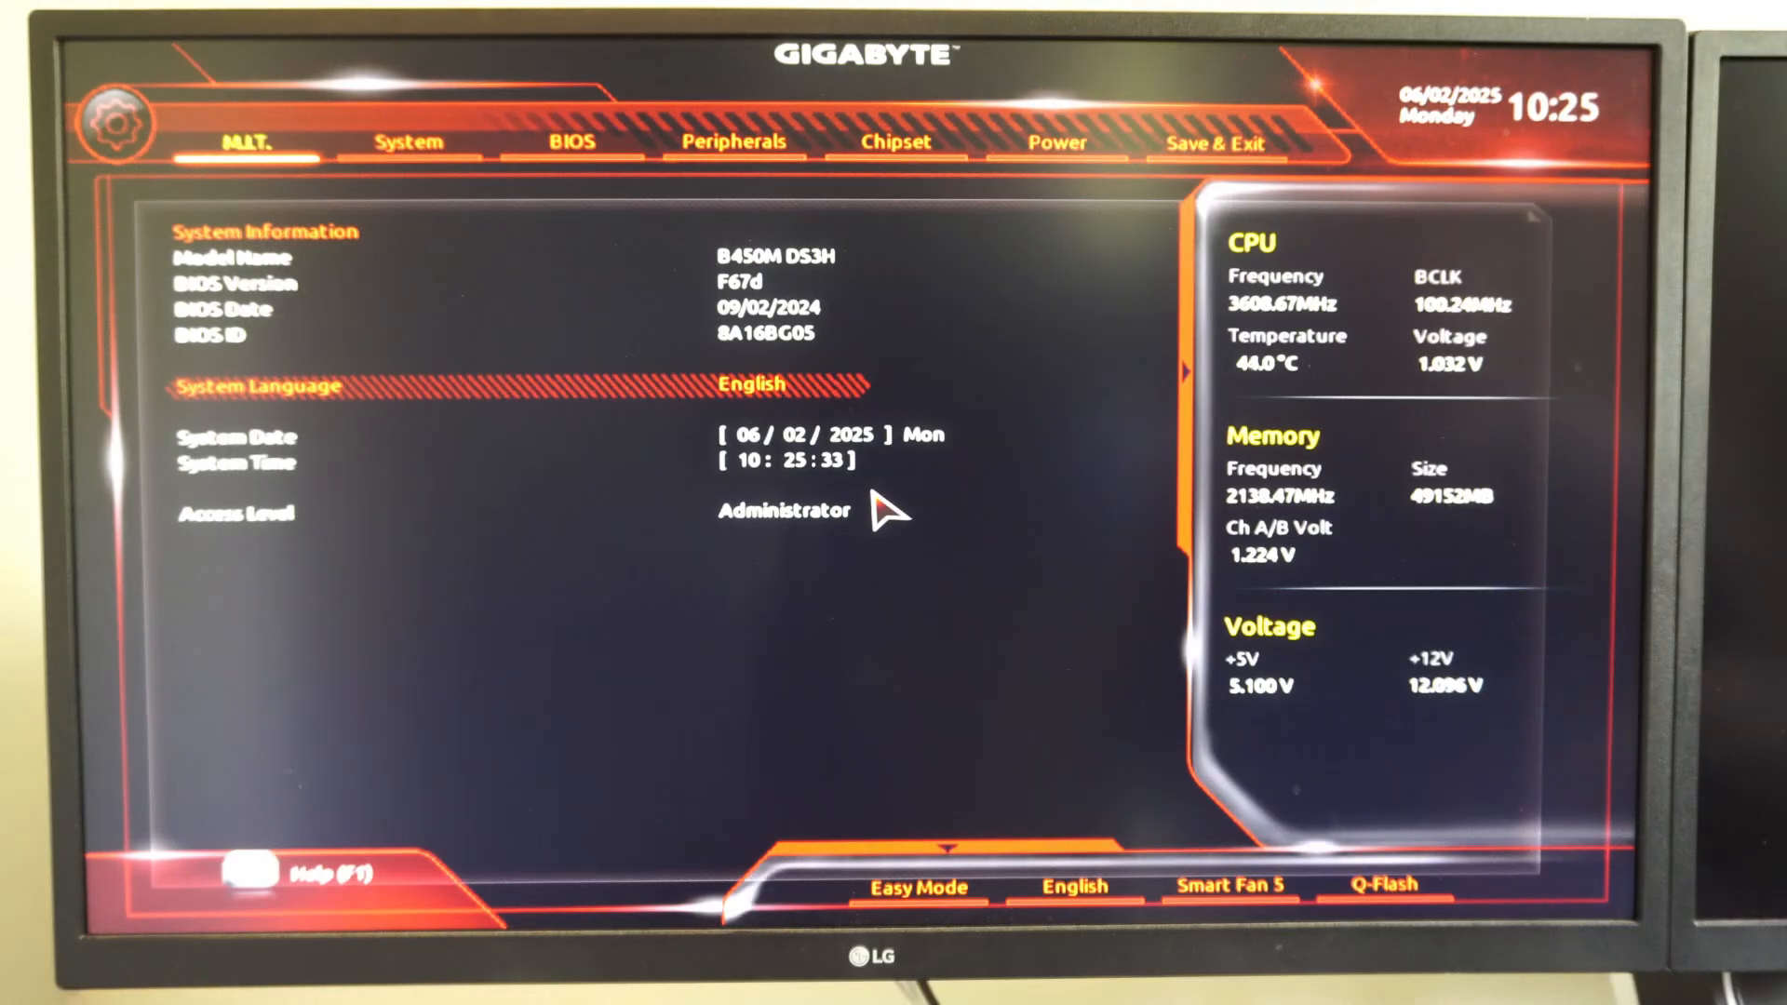
mouse_move(713, 86)
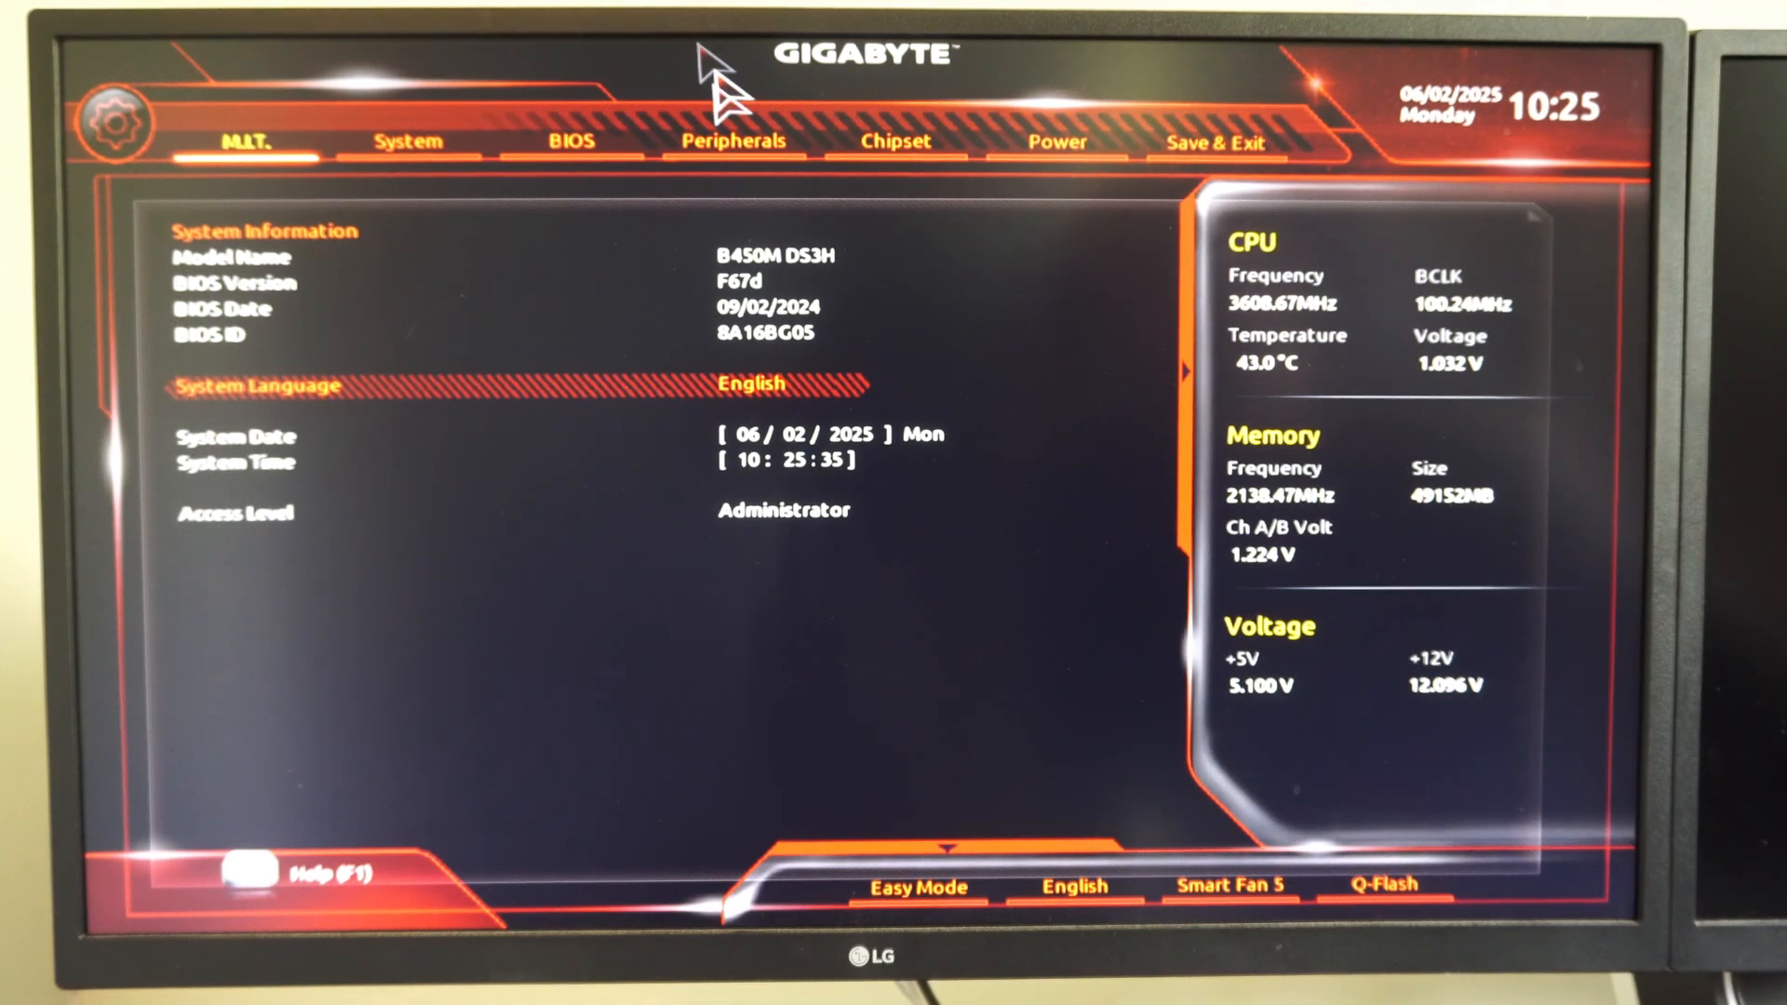
- On the BIOS tab disable CSM Support and enable Secure Boot in its settings page
left_click(569, 140)
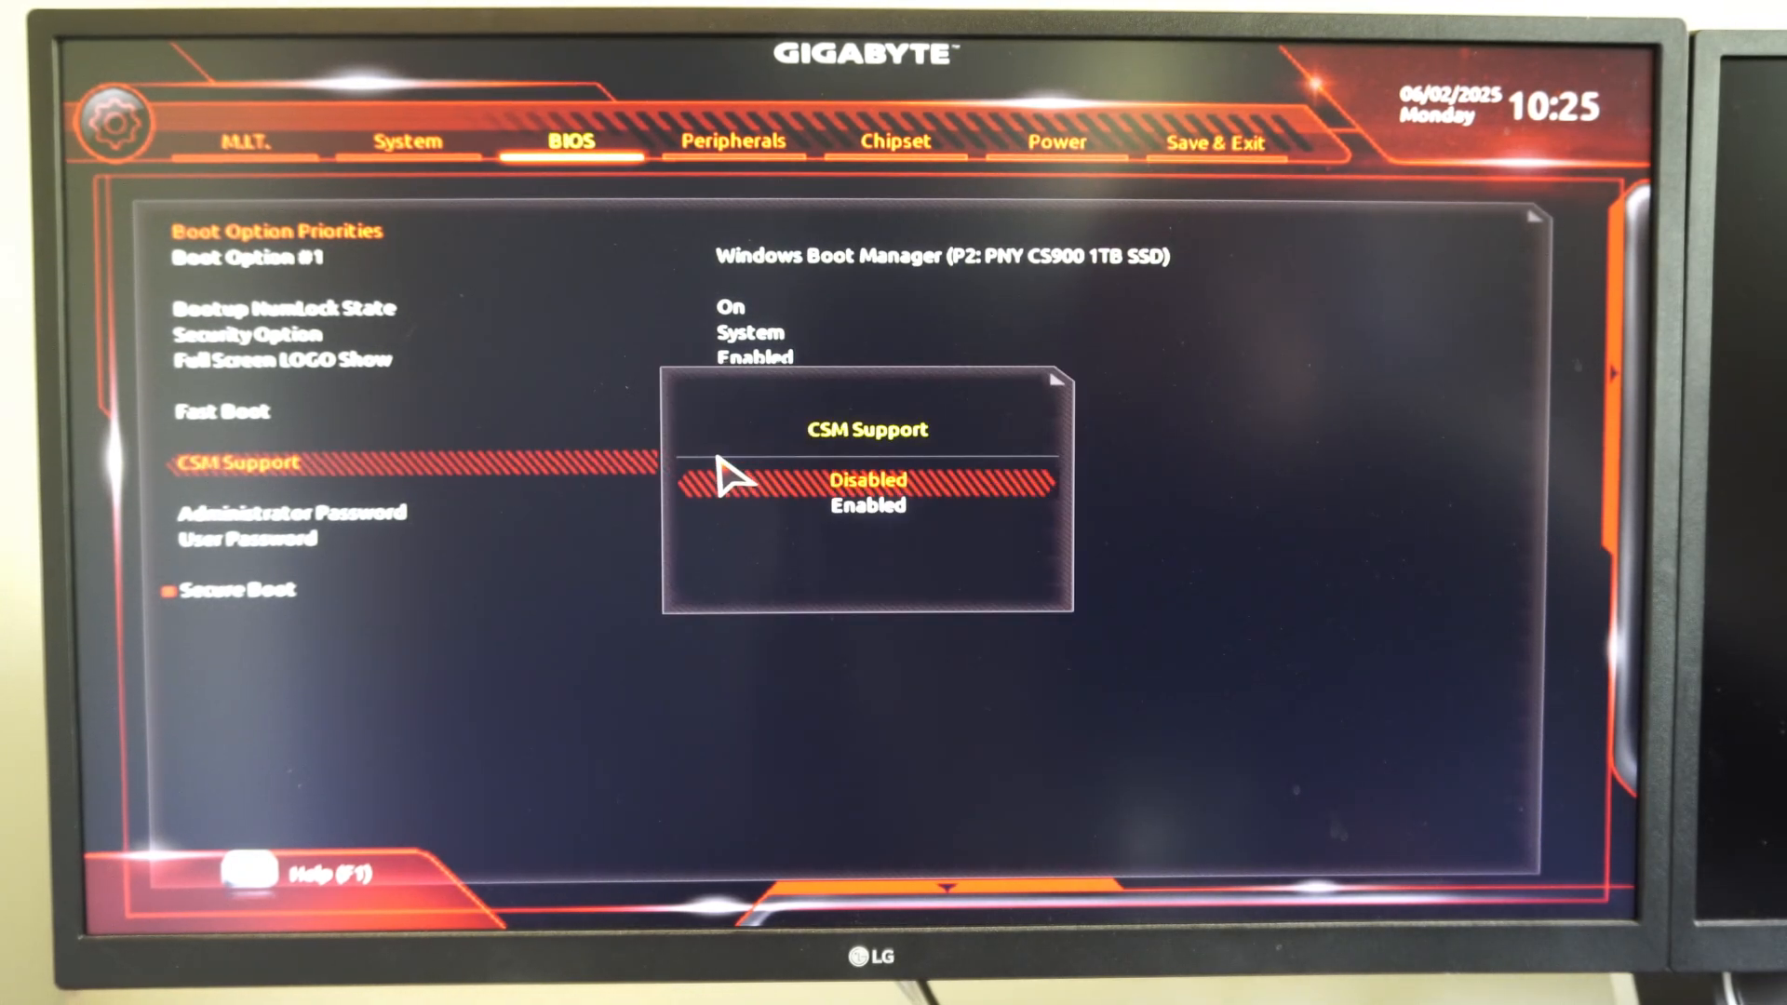
mouse_move(410, 536)
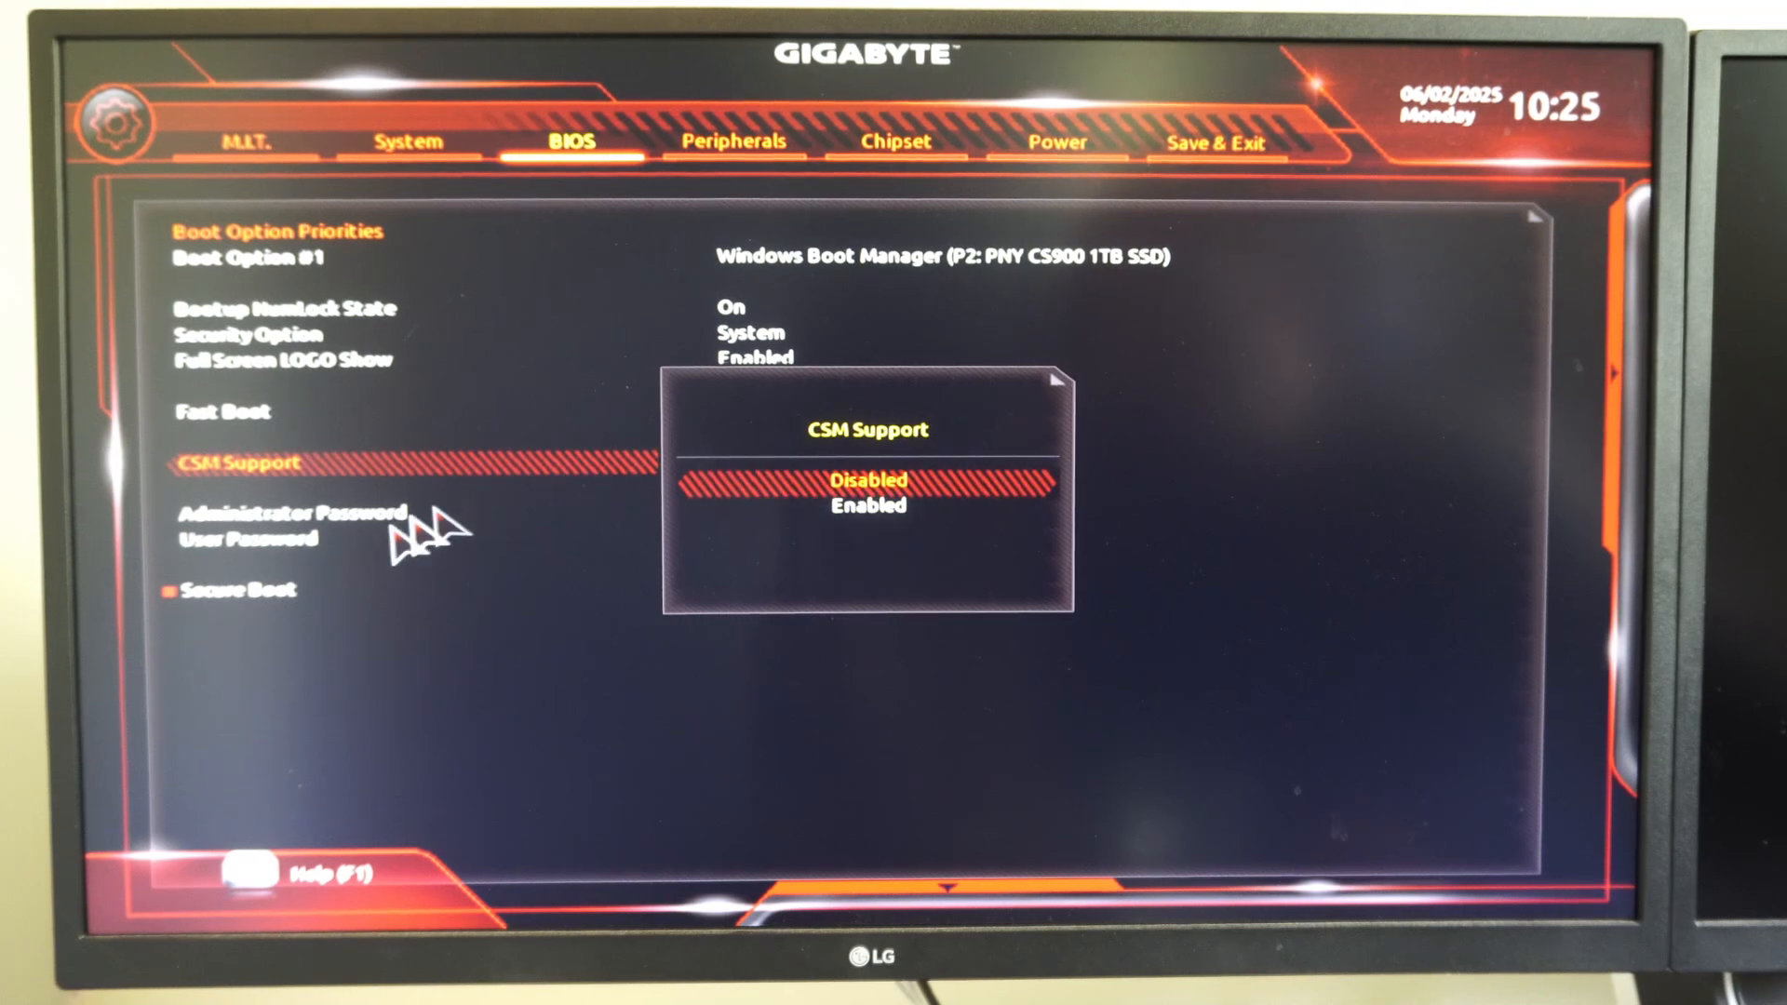
mouse_move(843, 506)
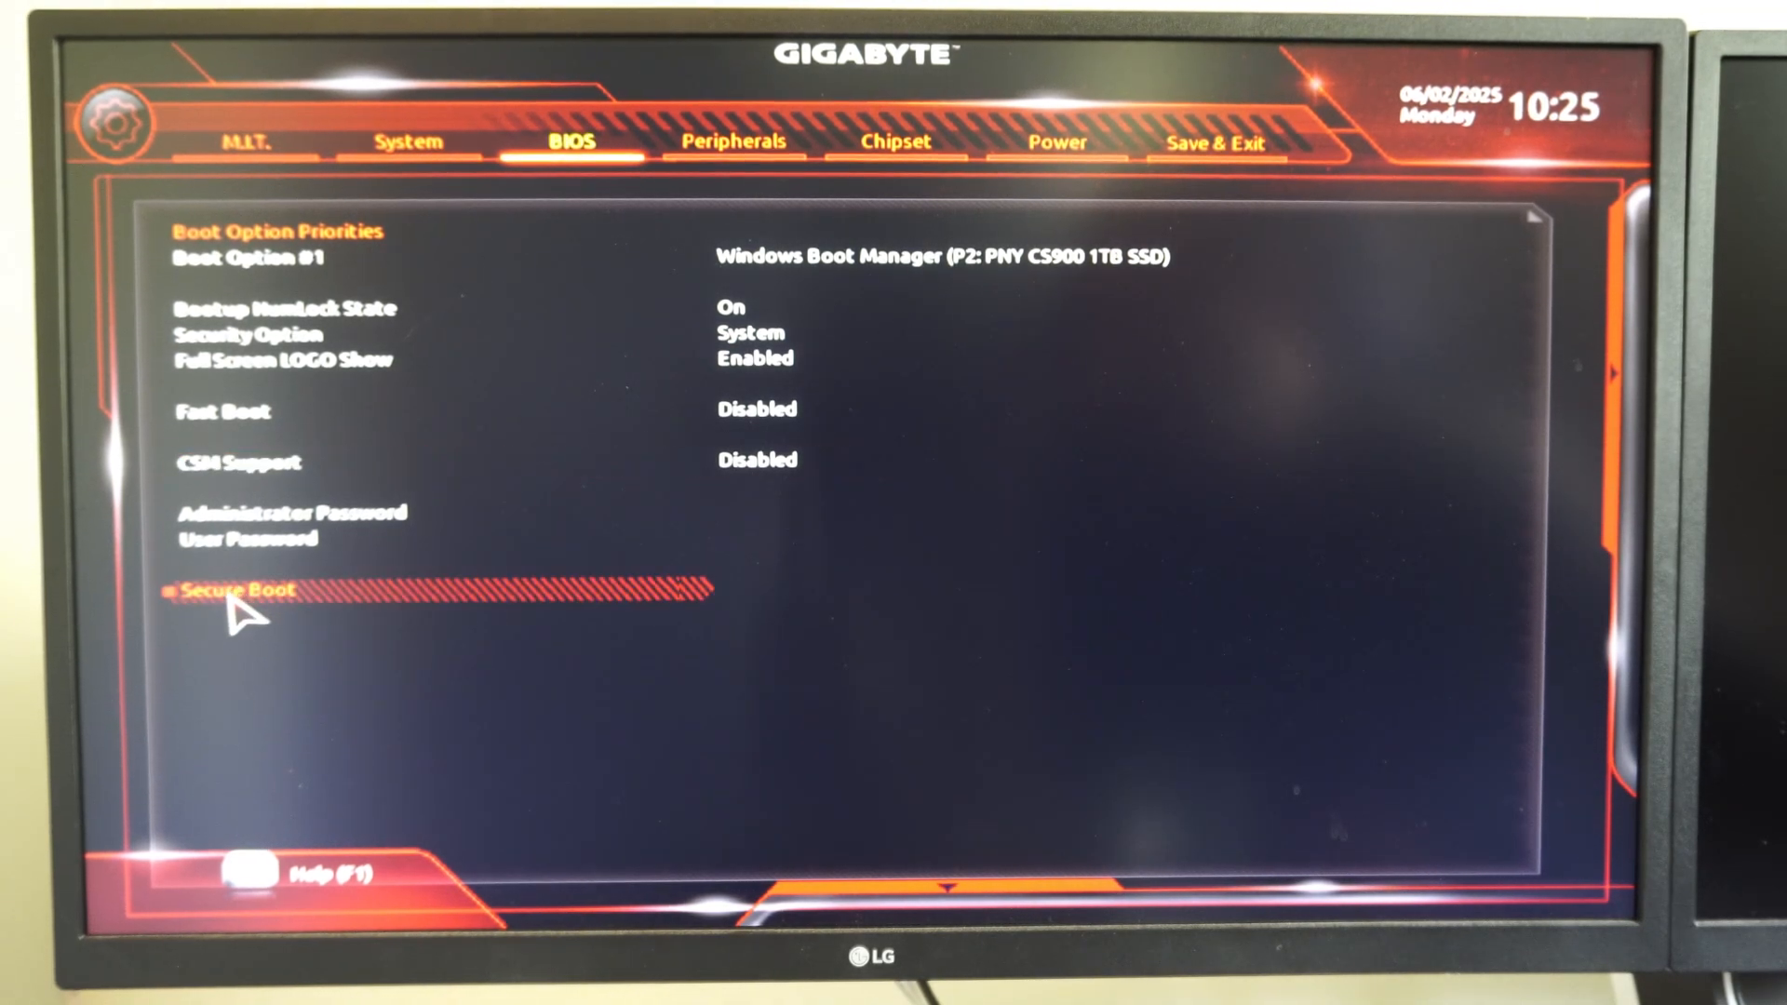
left_click(240, 590)
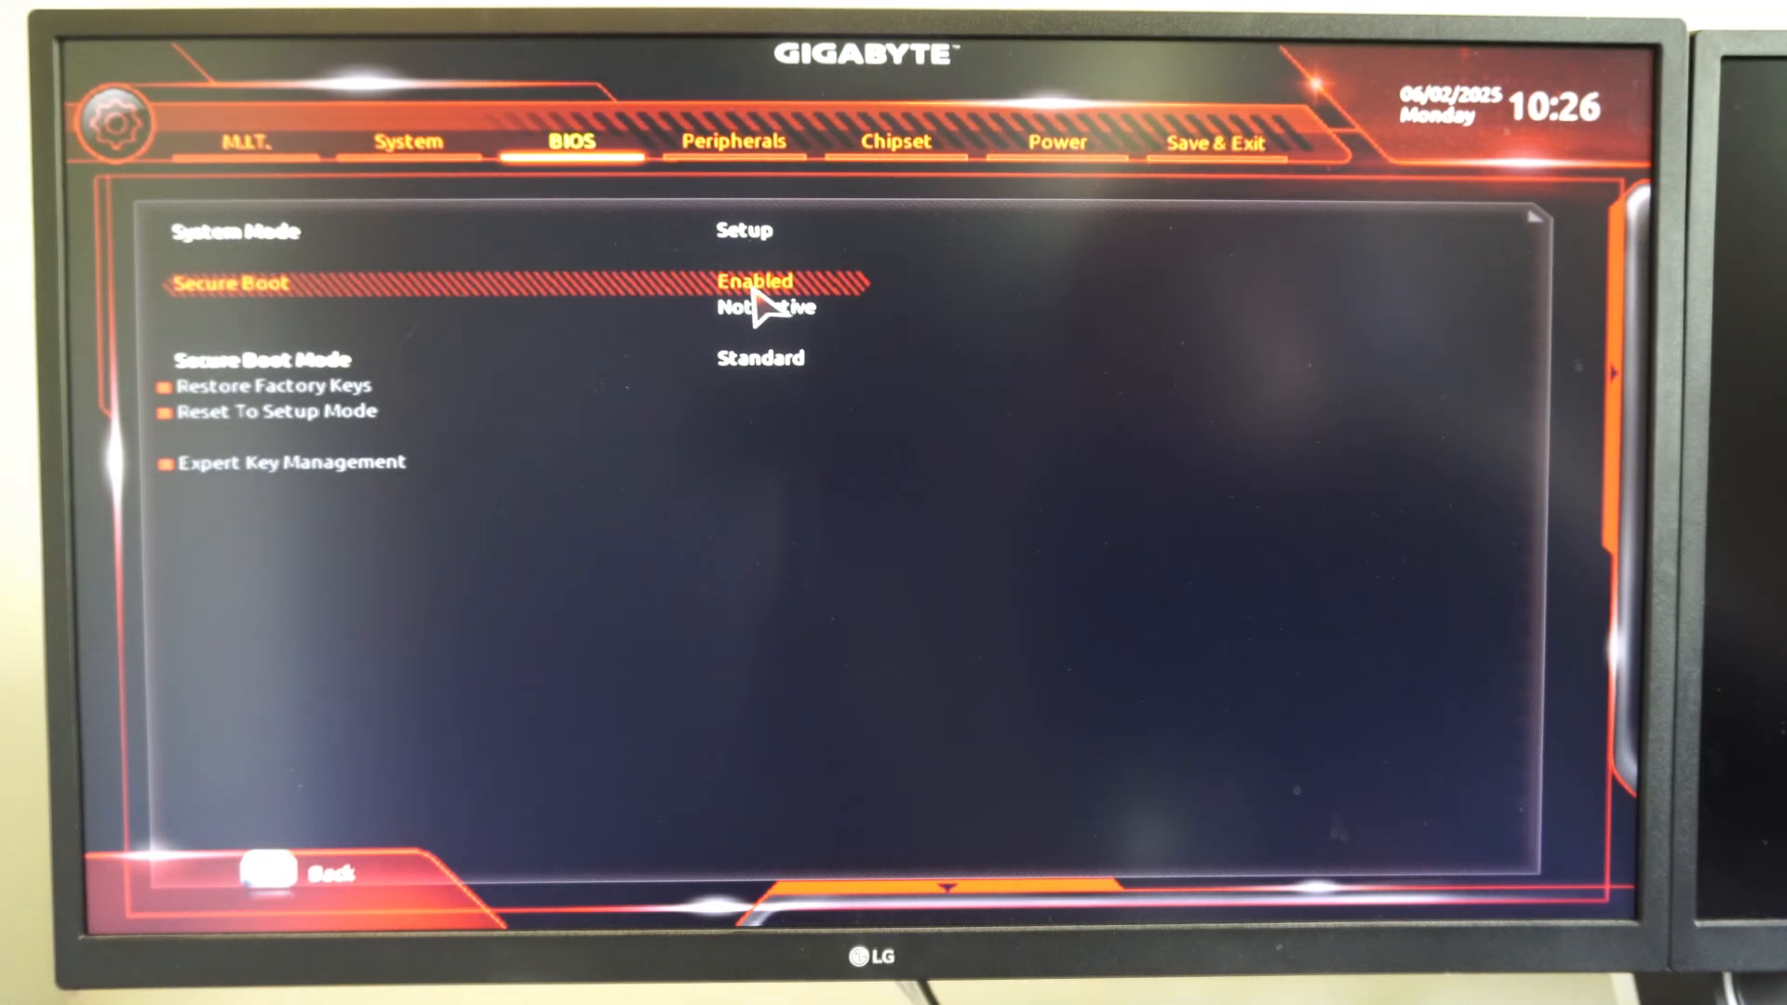
mouse_move(735, 141)
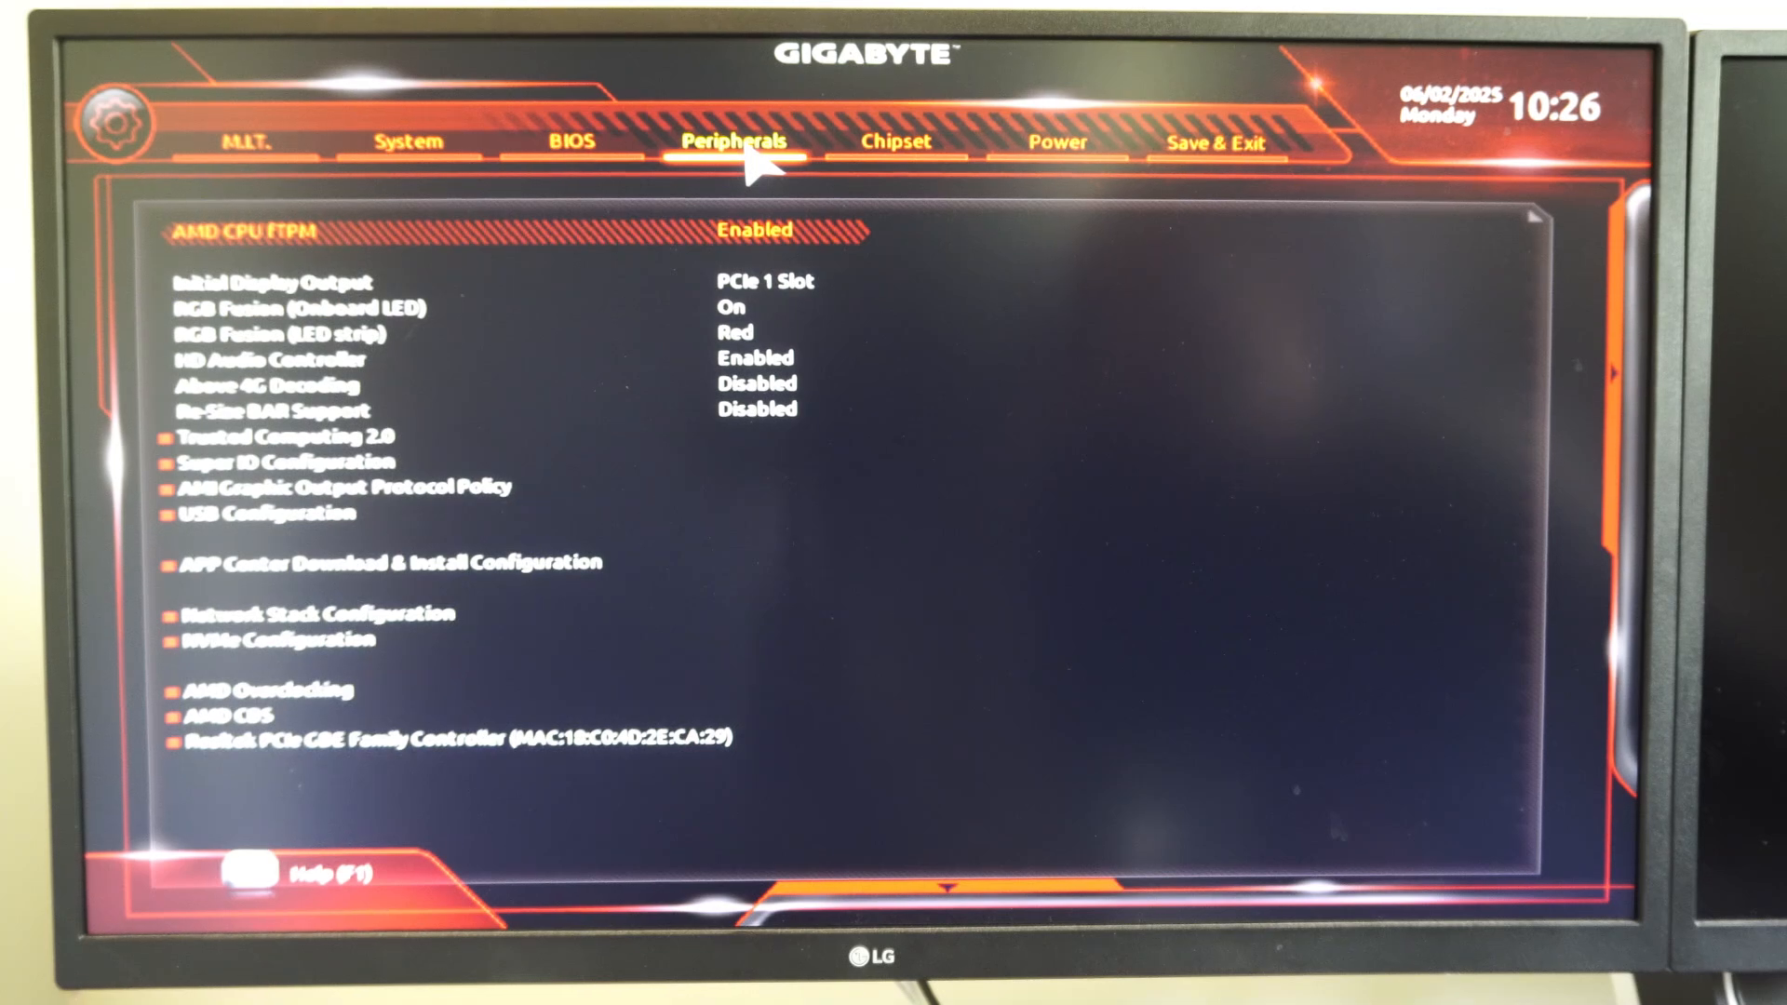
mouse_move(257, 467)
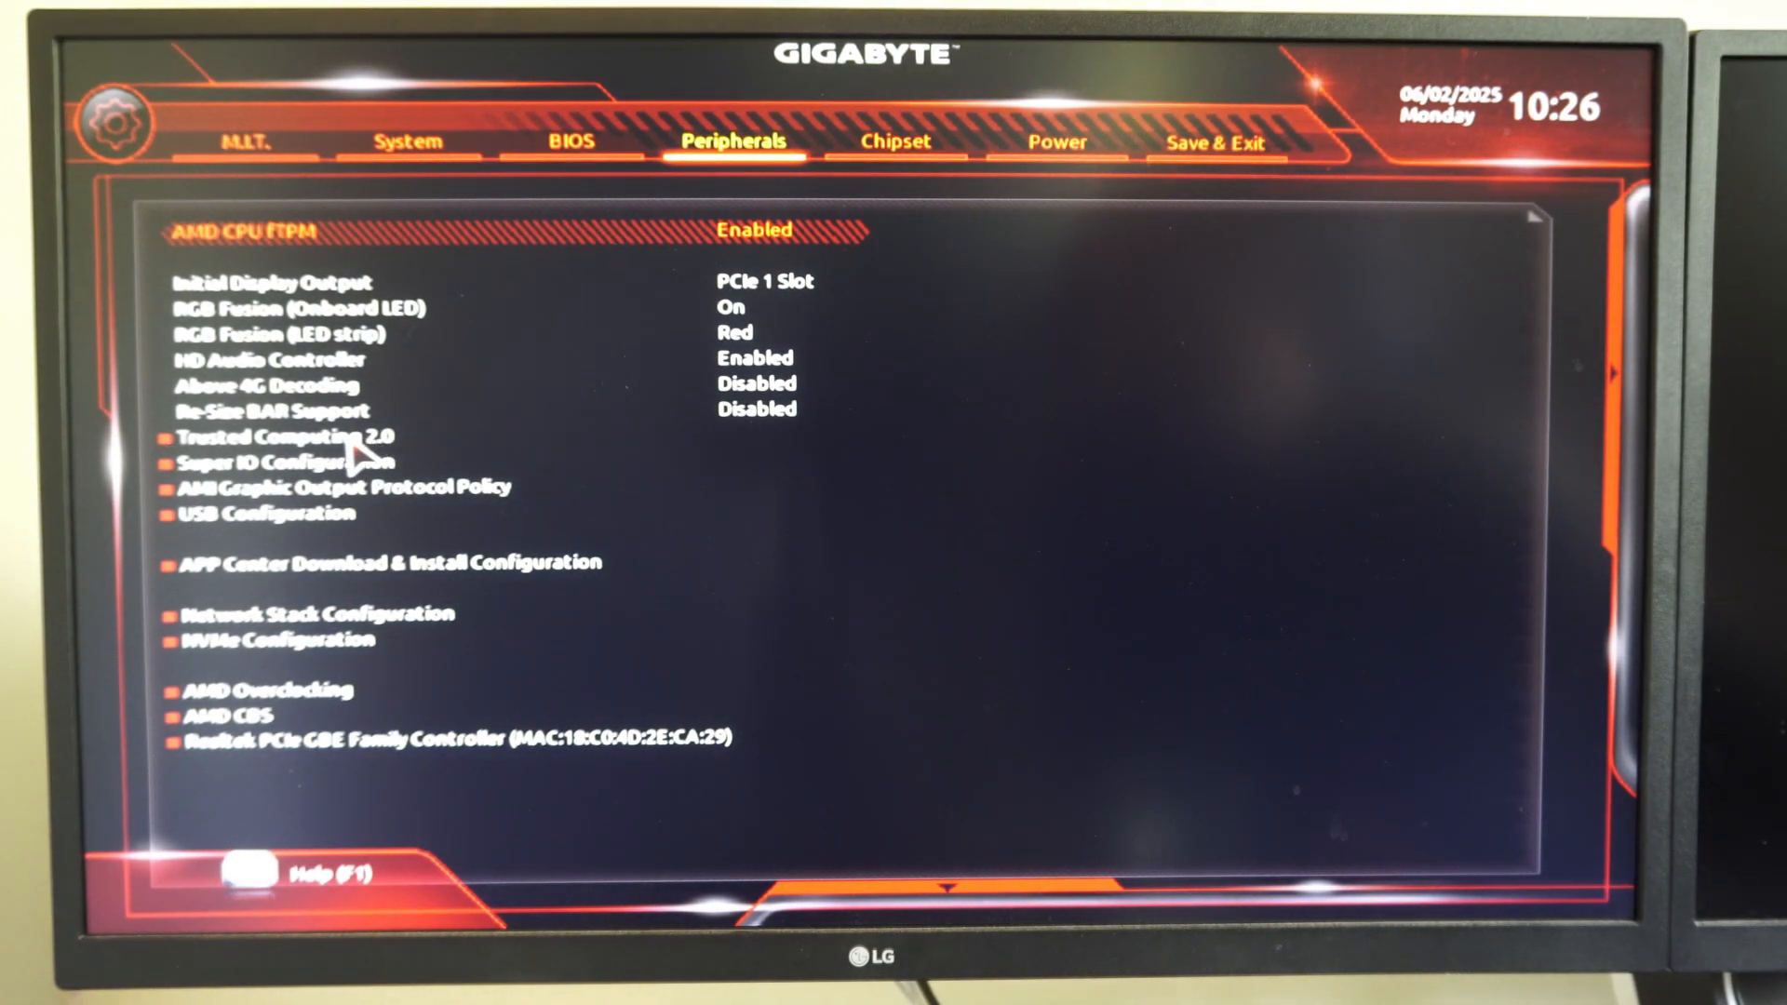
- Confirm Trusted Computing 2.0 Security Device Support is enabled, then choose Save & Exit Setup
left_click(285, 436)
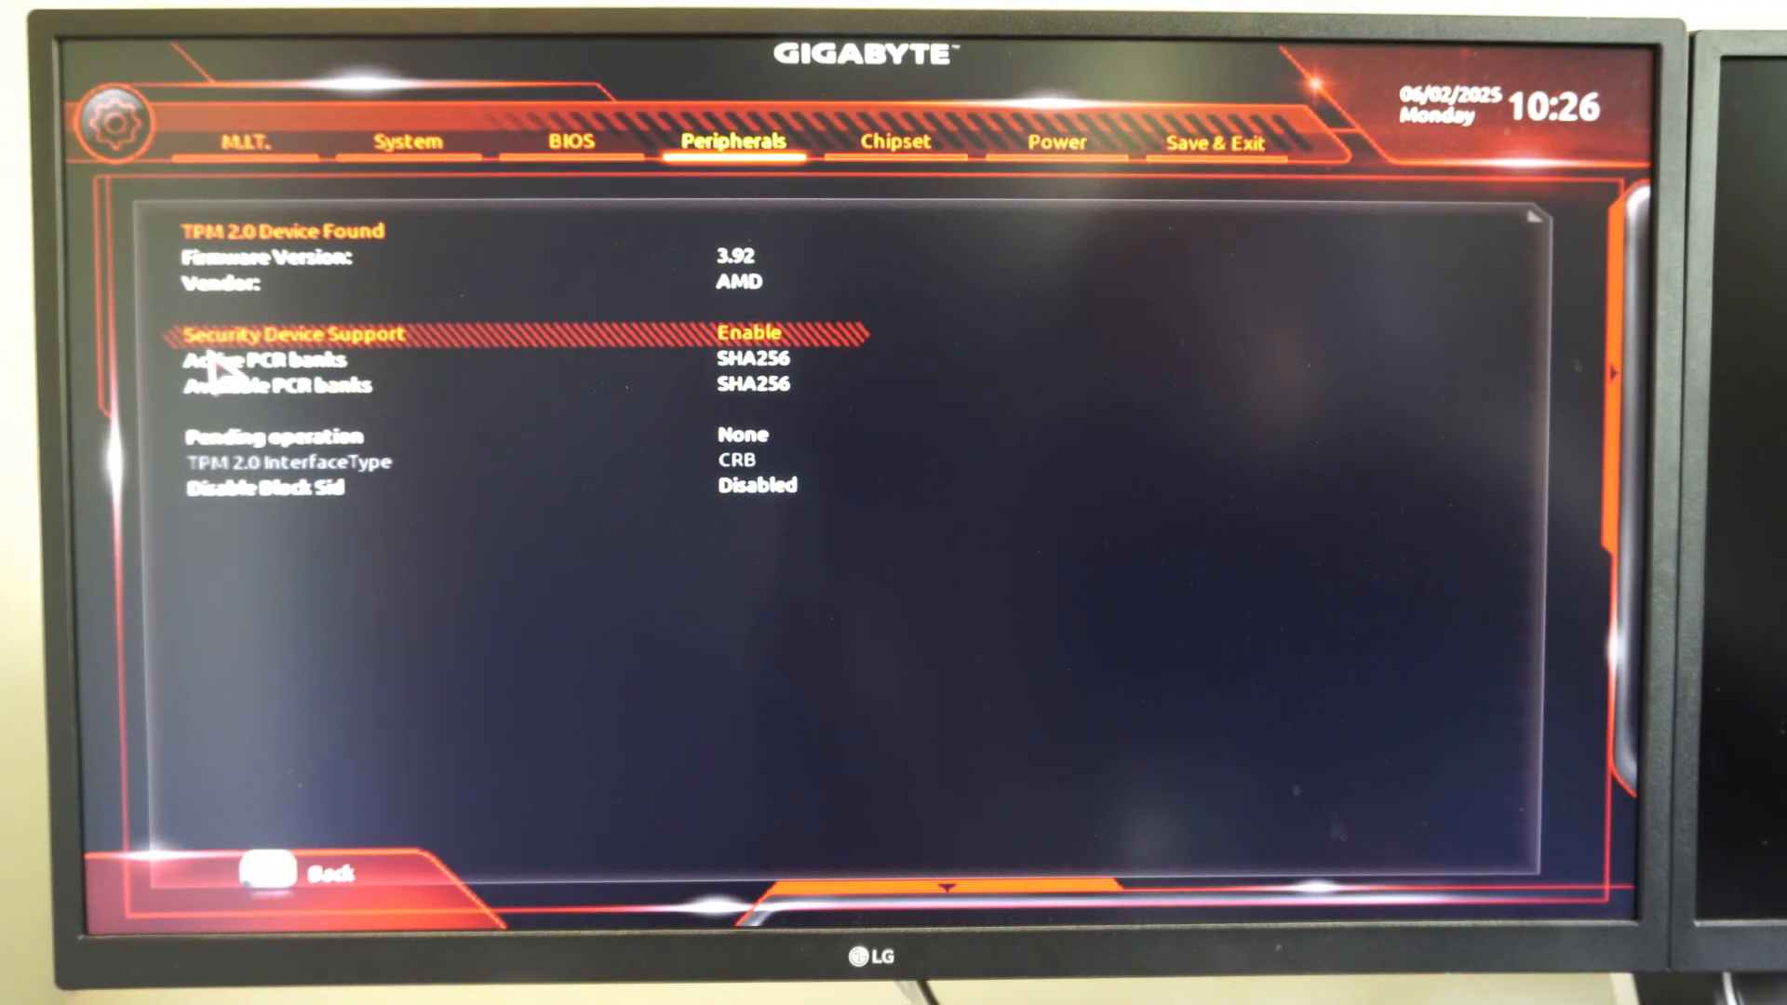
mouse_move(365, 359)
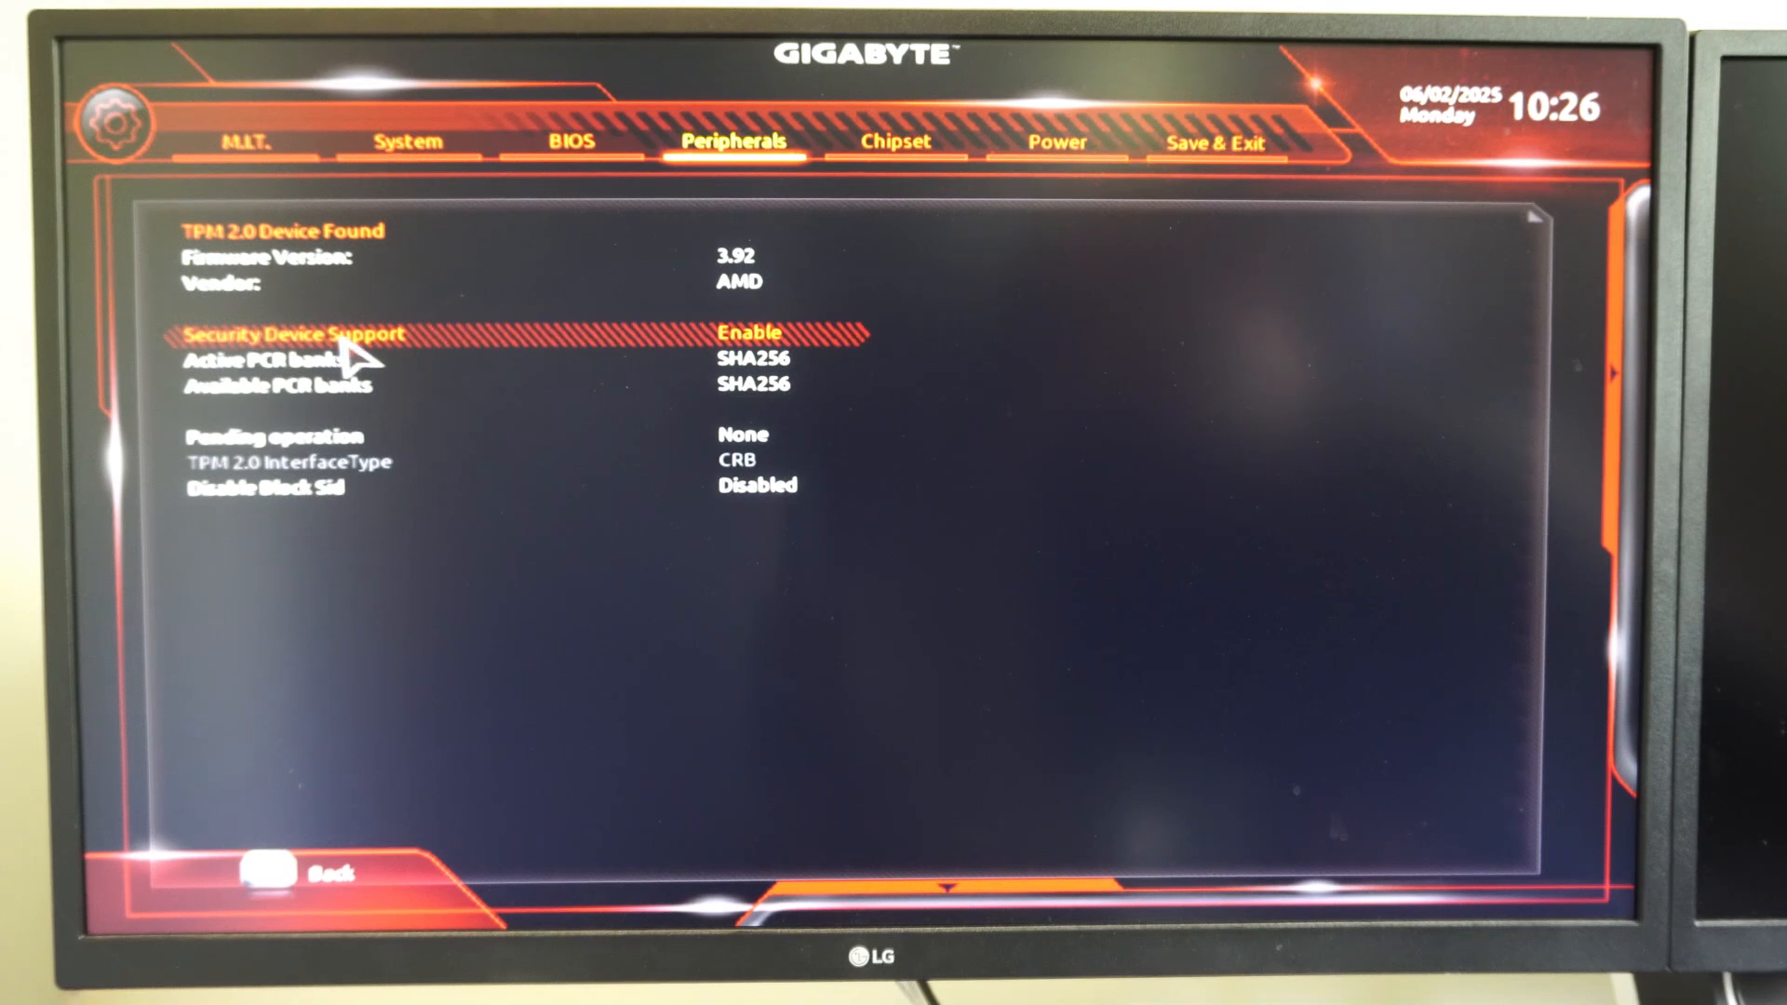
mouse_move(683, 359)
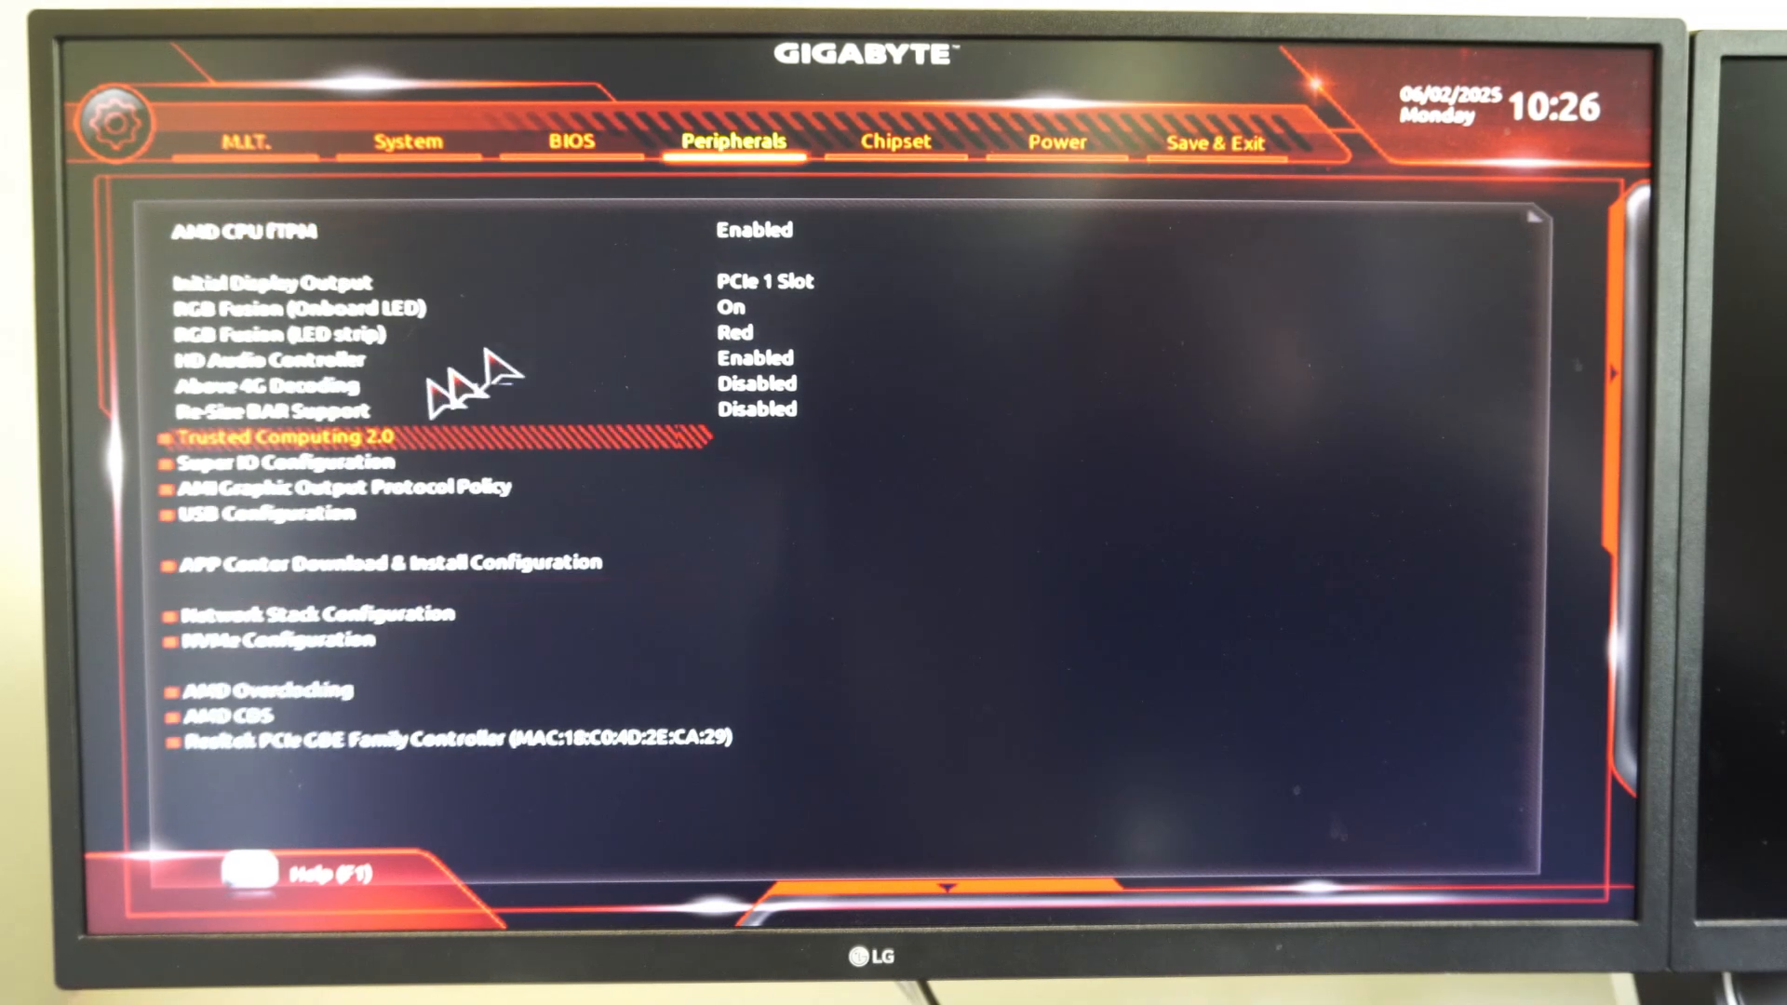
left_click(1217, 141)
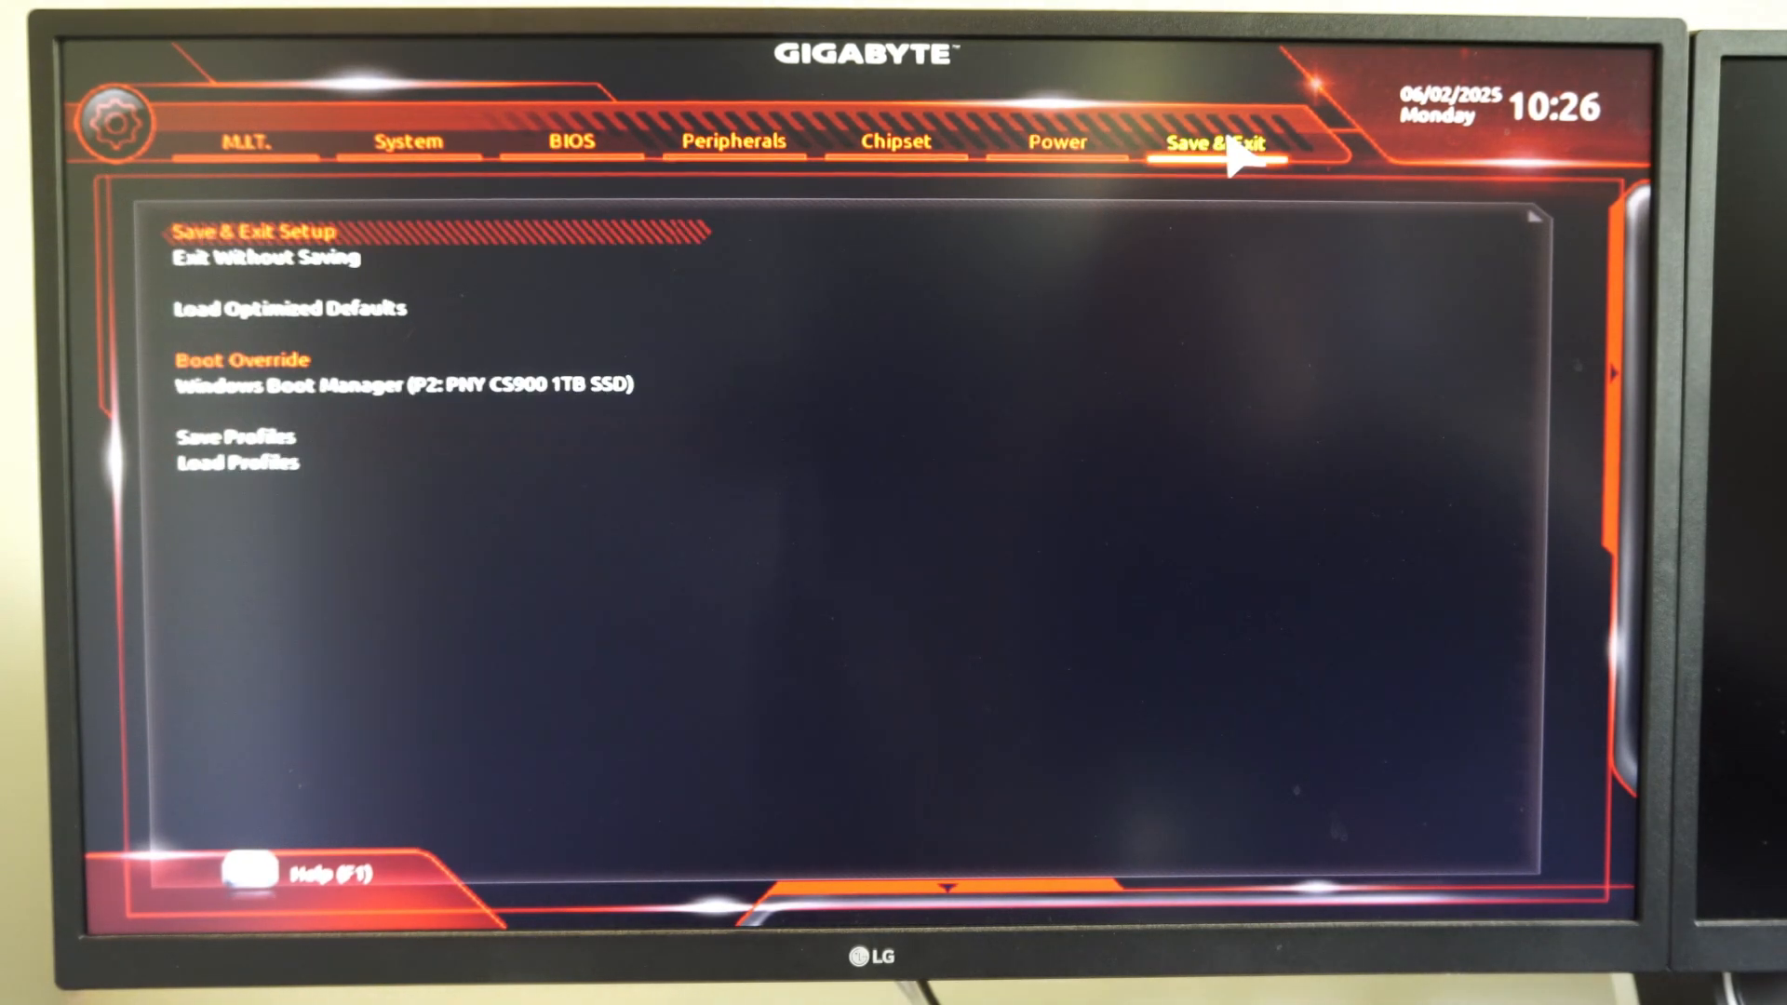
left_click(255, 231)
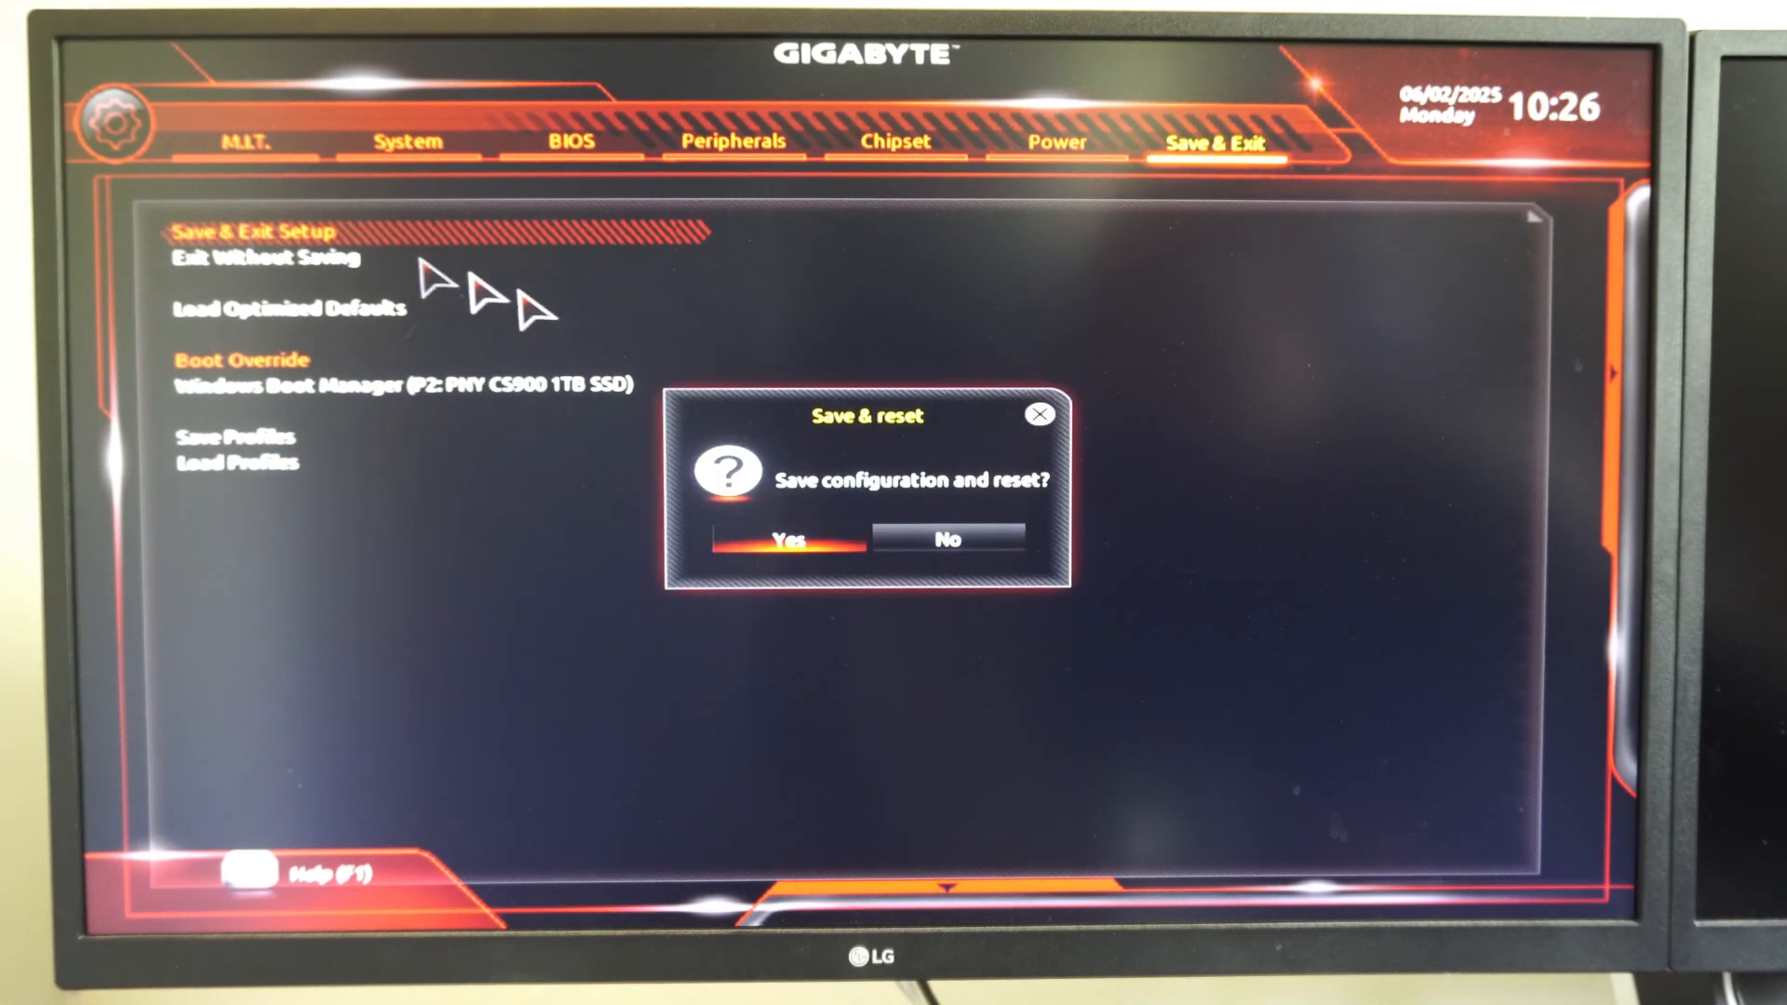